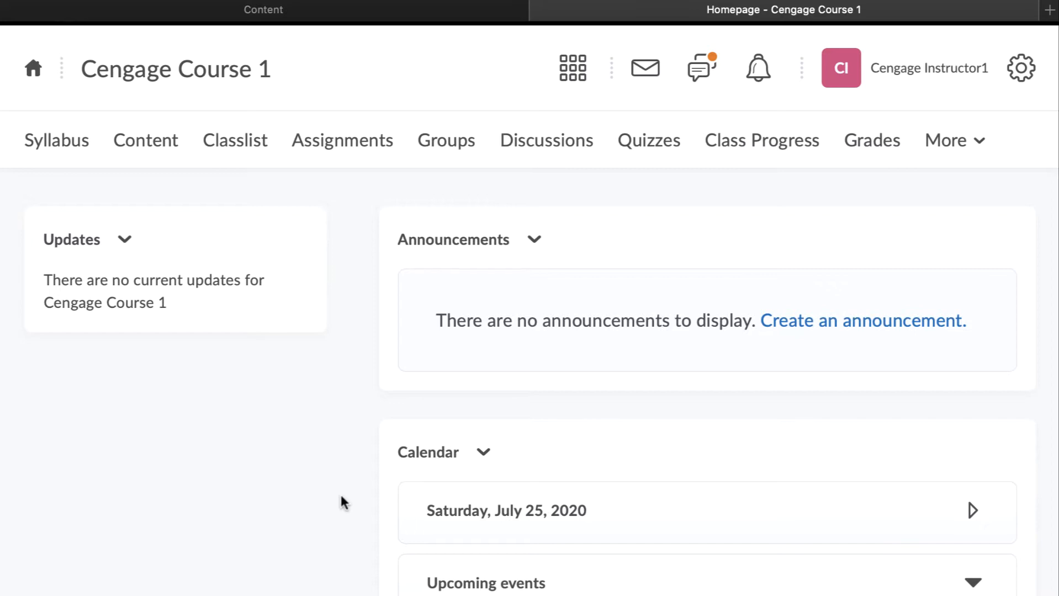
pyautogui.moveTo(828, 275)
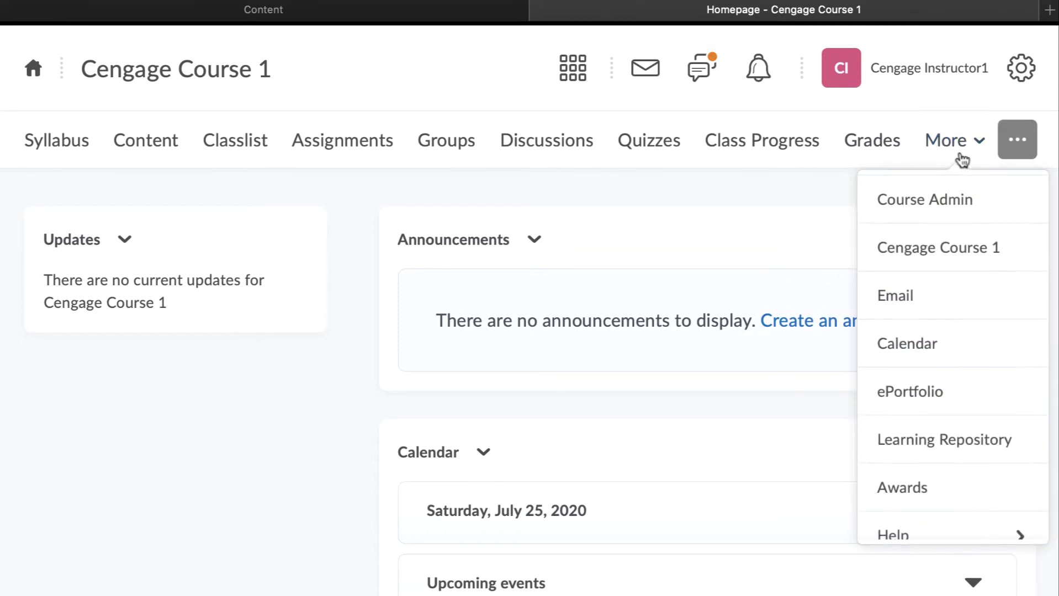
# - Reach Course Builder for Cengage Course 1 via Course Admin's Site Resources
pyautogui.click(924, 199)
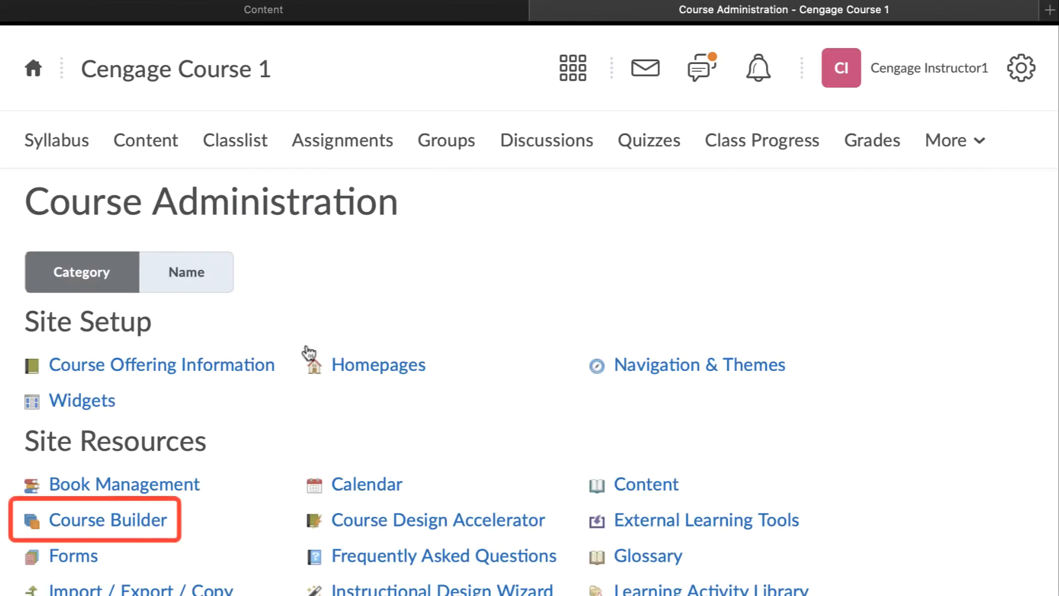
pyautogui.click(108, 520)
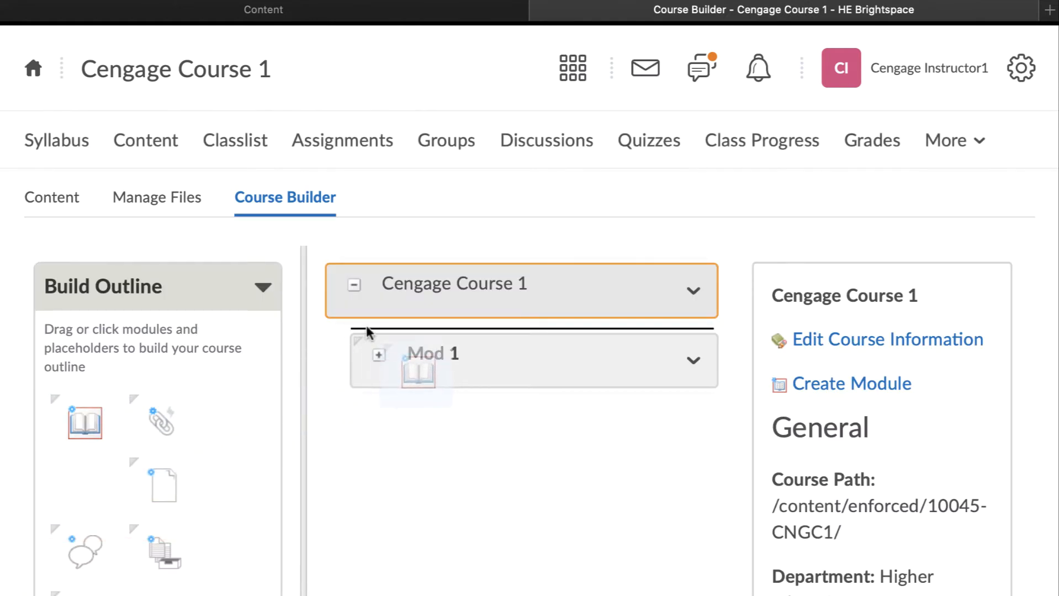
# - Create a module named 'Cengage Access and Registration' placed above Mod 1
pyautogui.click(851, 383)
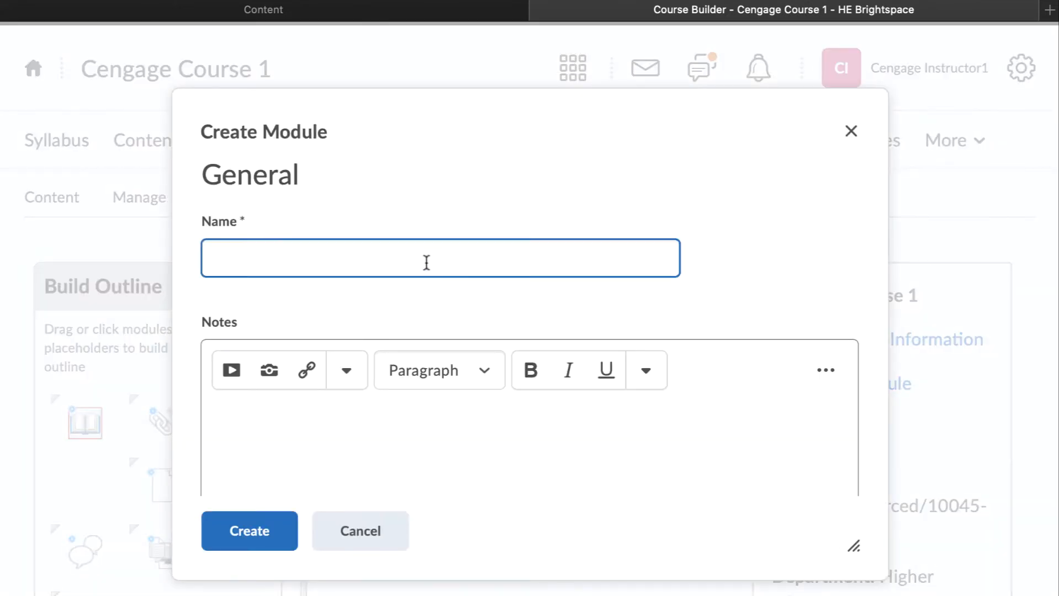
pyautogui.write('Cengage')
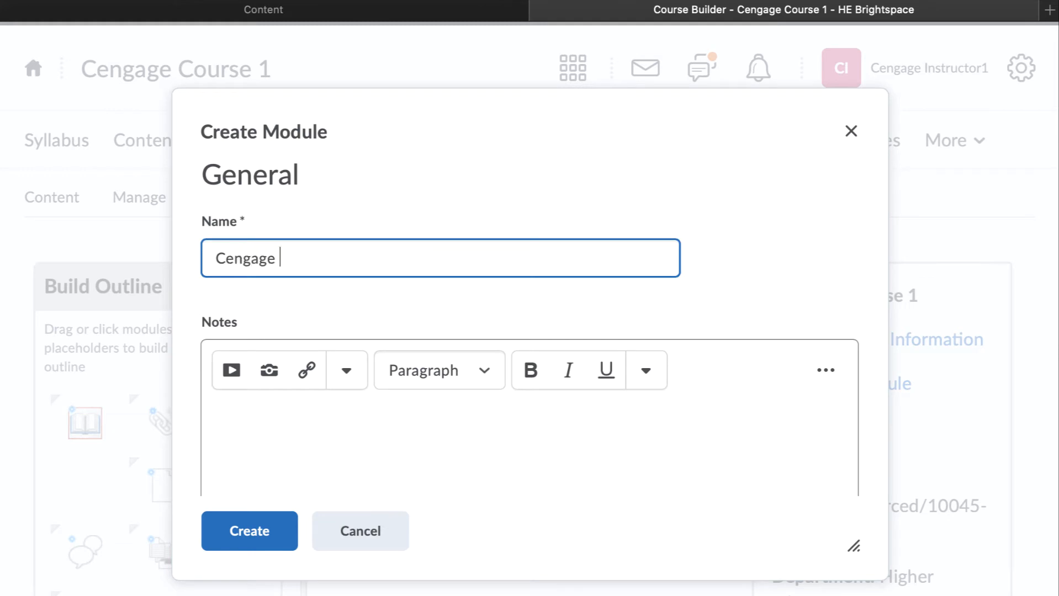
pyautogui.write('Access and Regi')
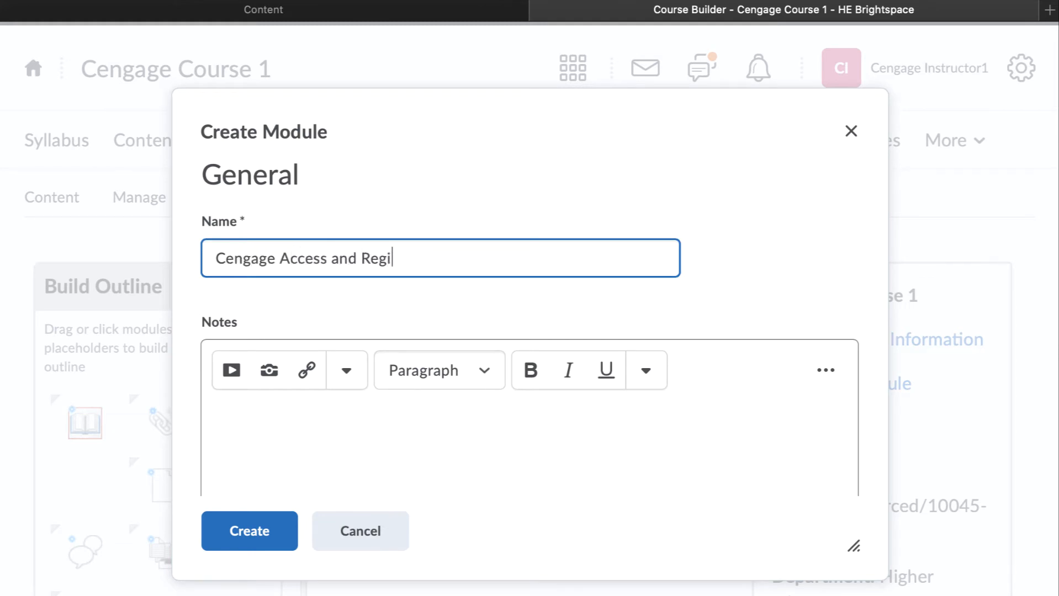
pyautogui.write('stration')
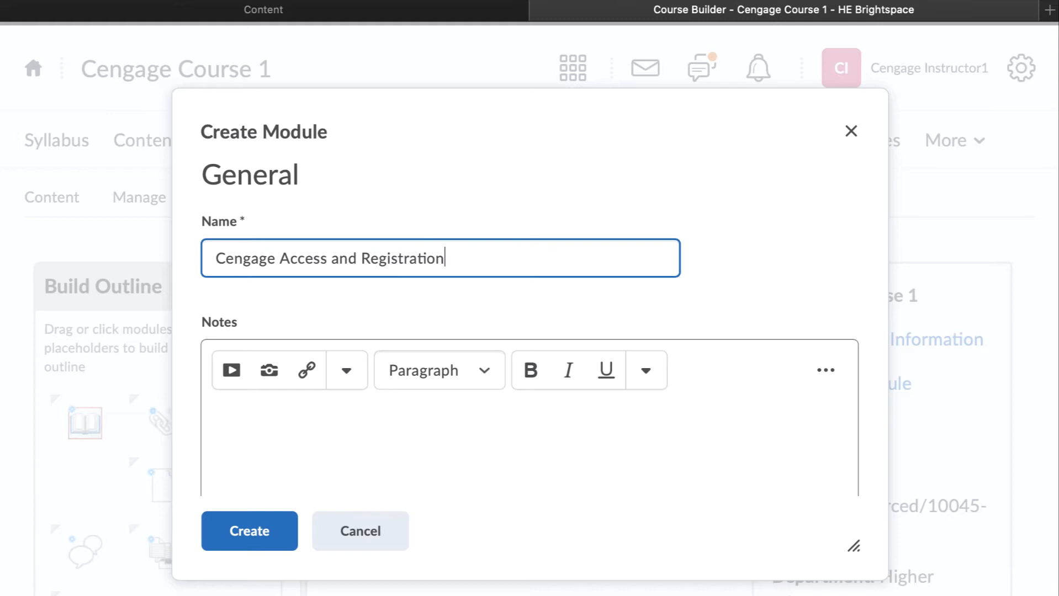
pyautogui.click(249, 509)
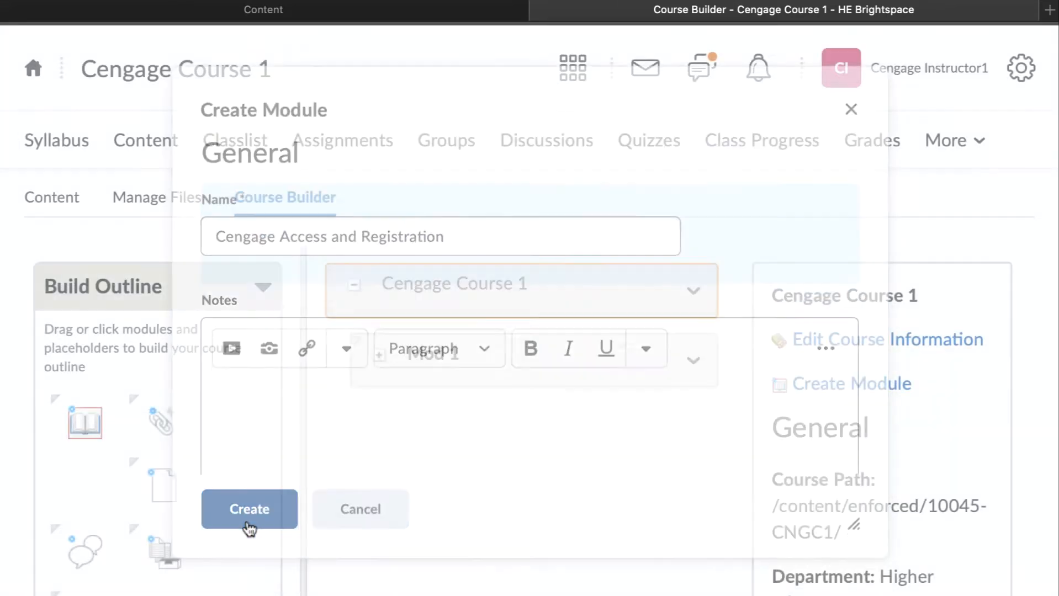
pyautogui.click(250, 509)
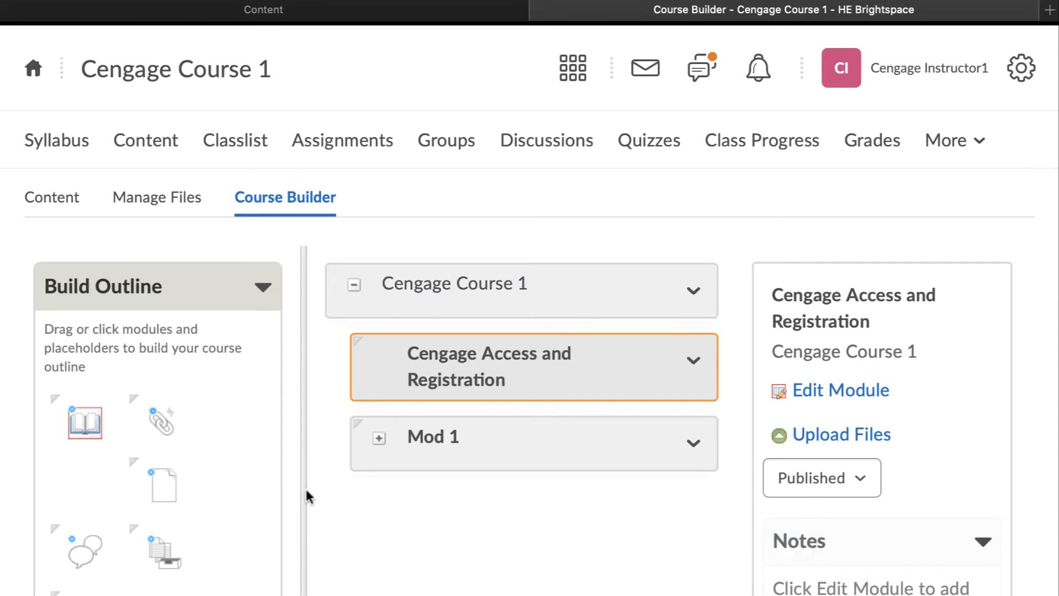
# - Add Cengage content to the module and continue past the Cengage Mindlinks access prompt
pyautogui.click(476, 284)
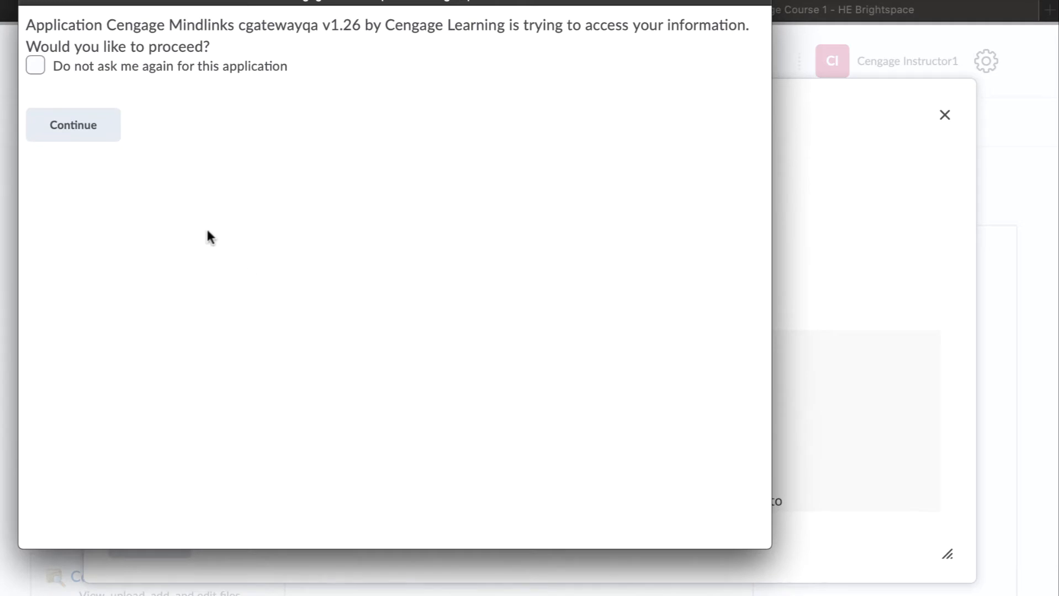
pyautogui.click(73, 125)
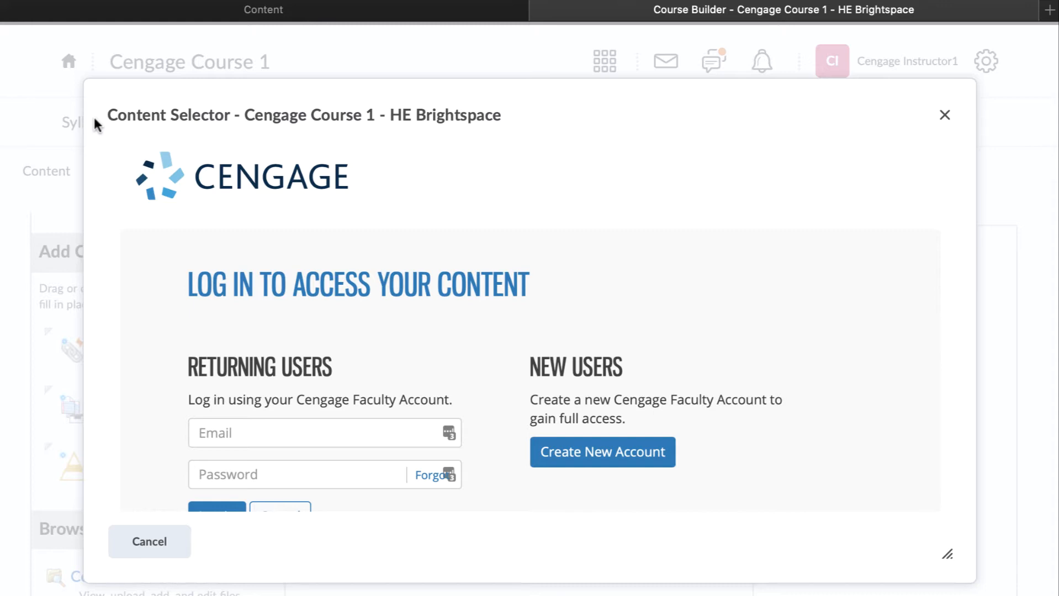
pyautogui.click(284, 433)
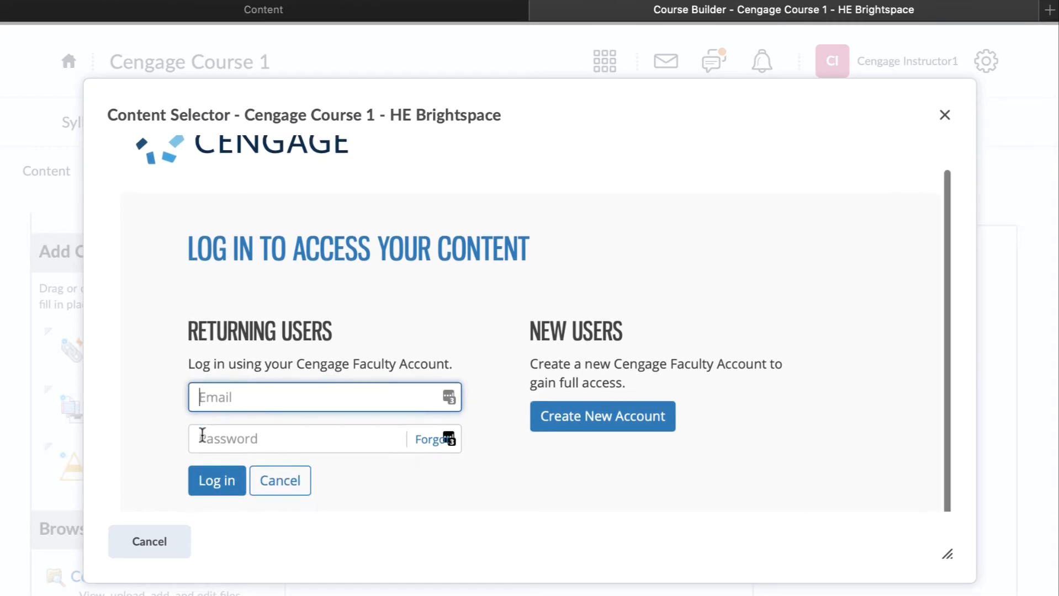
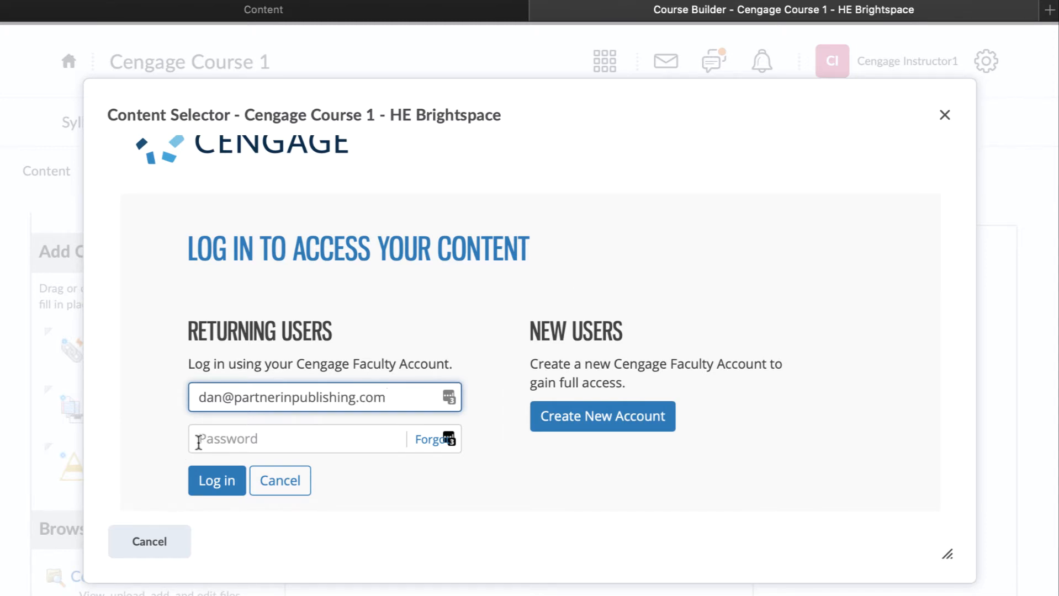
pyautogui.write('•••')
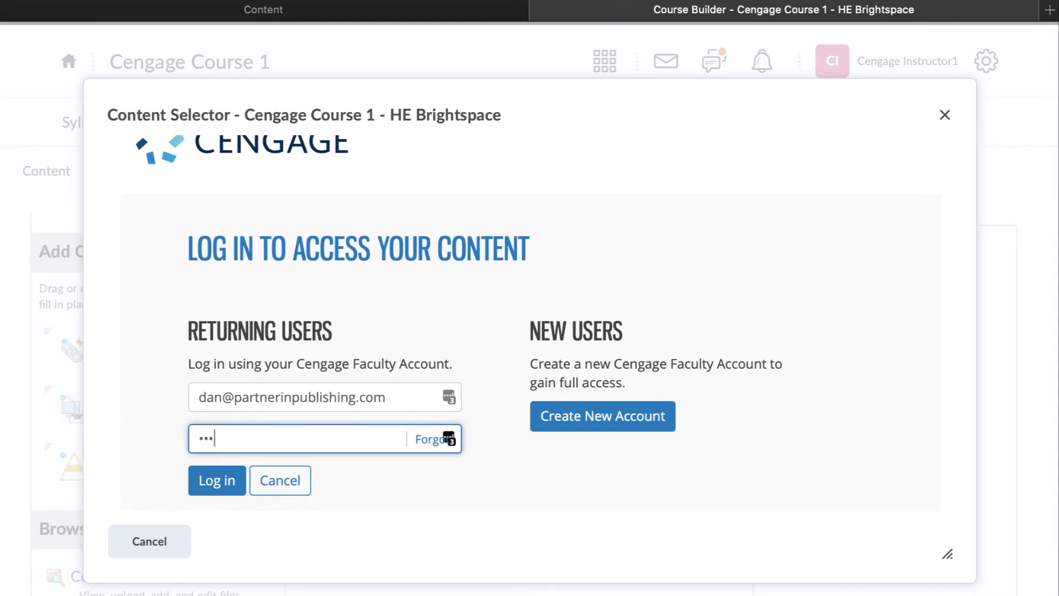
pyautogui.write('••••••')
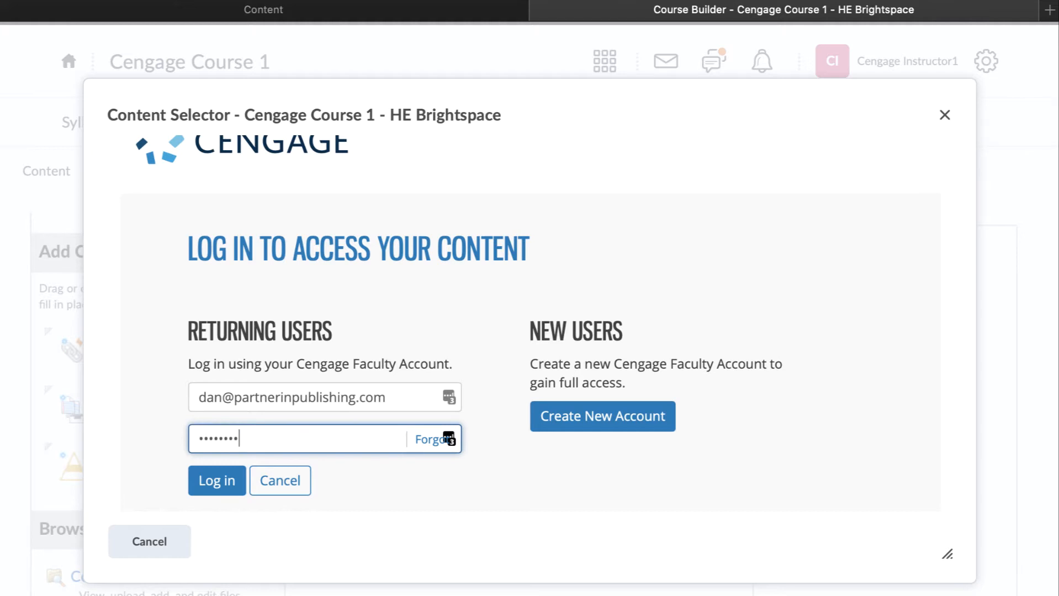
pyautogui.click(216, 481)
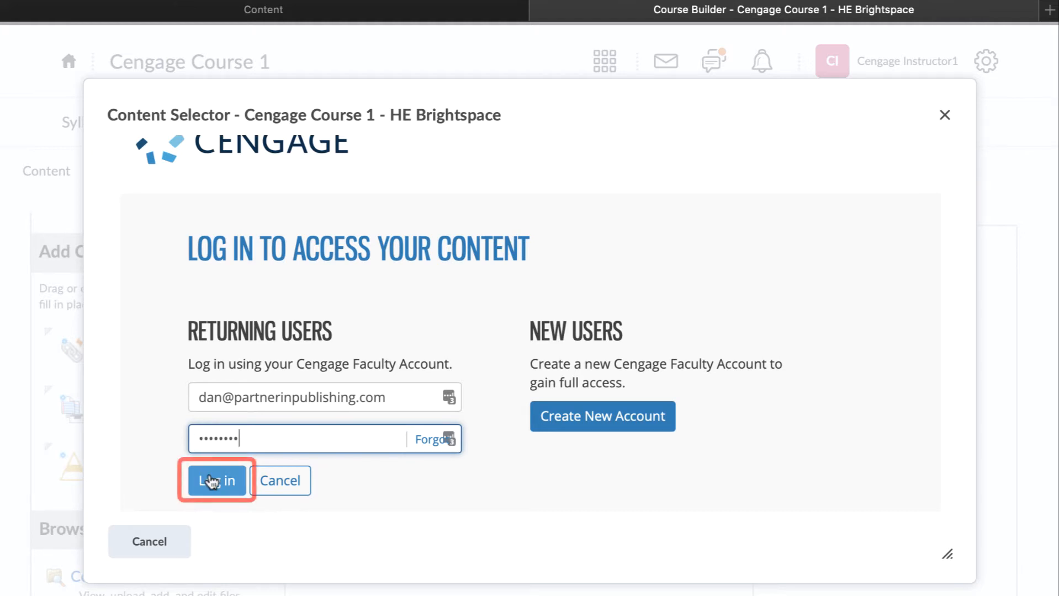
pyautogui.click(215, 480)
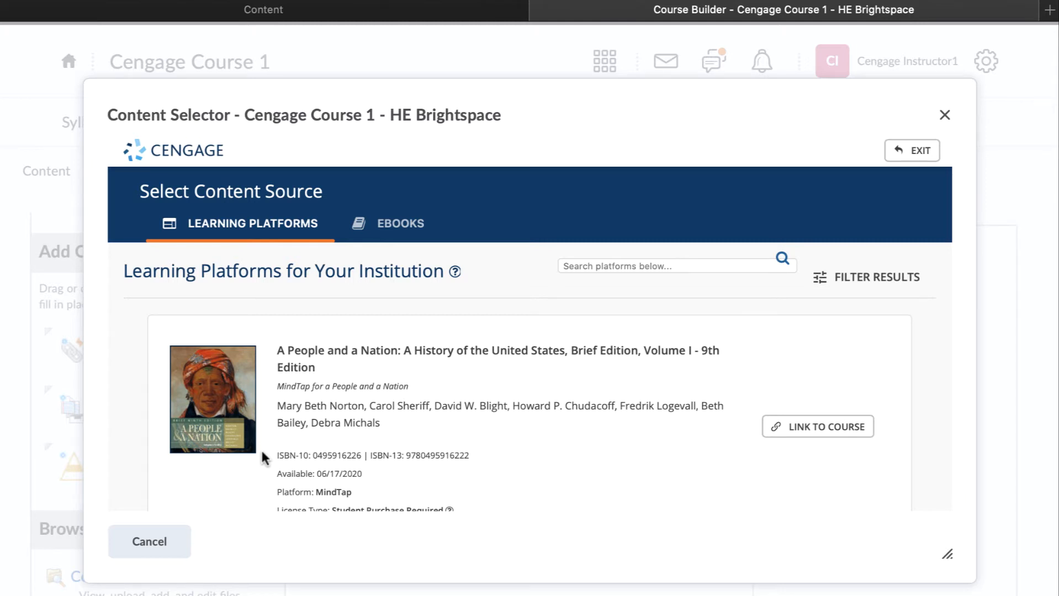
# - Search the learning platforms for 'Nation' and show the platform and license filter options
pyautogui.click(676, 266)
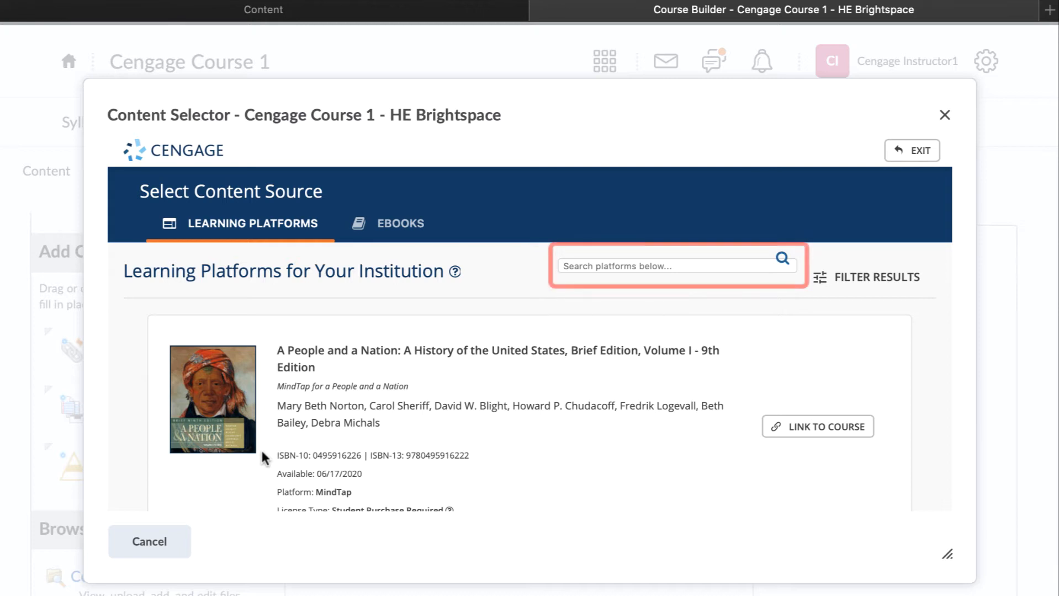
pyautogui.write('N')
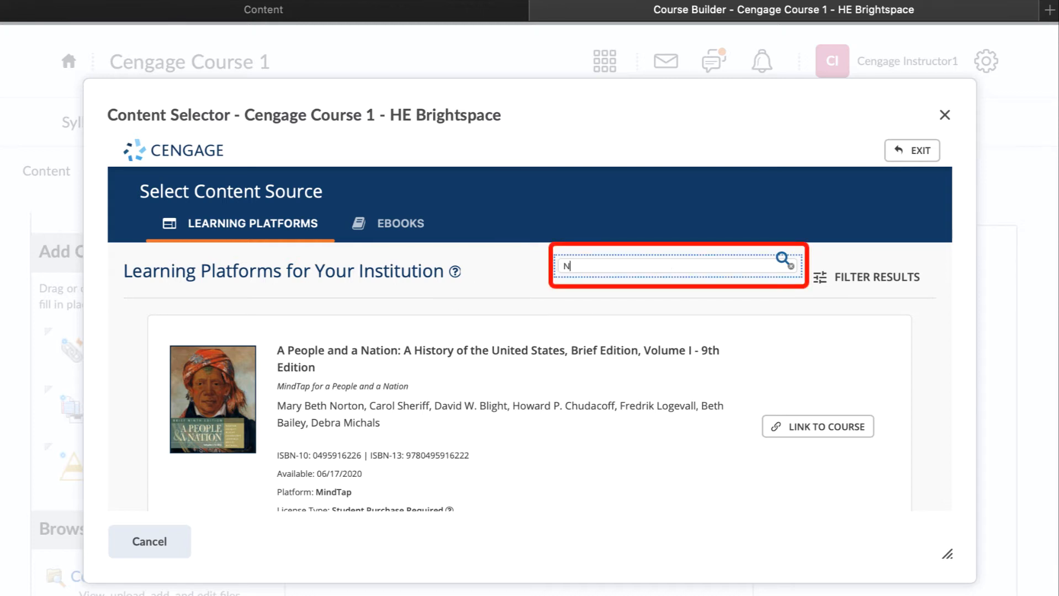
pyautogui.write('ation')
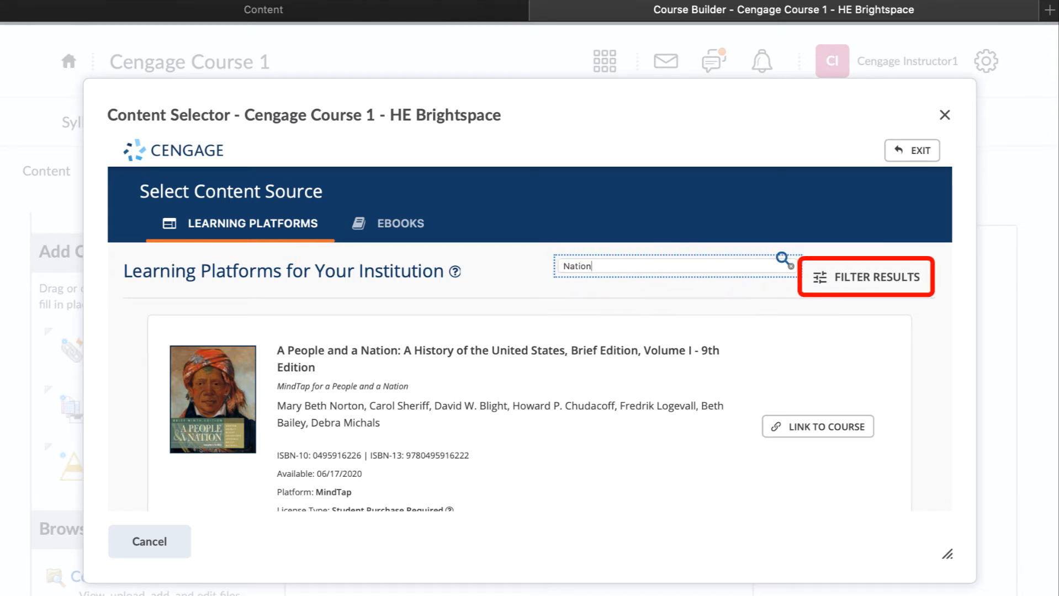
pyautogui.click(866, 277)
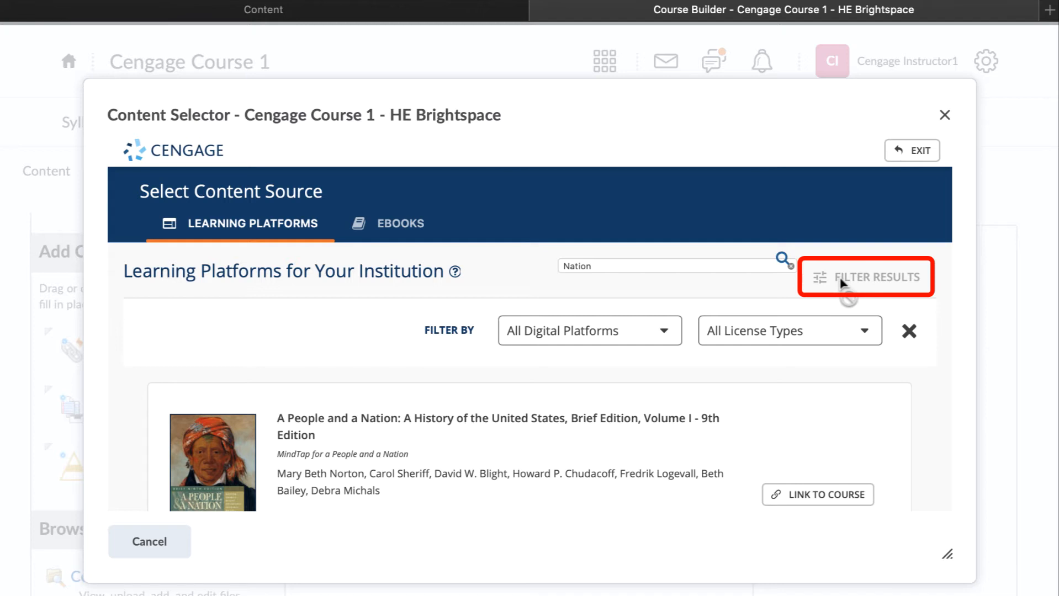
pyautogui.moveTo(805, 482)
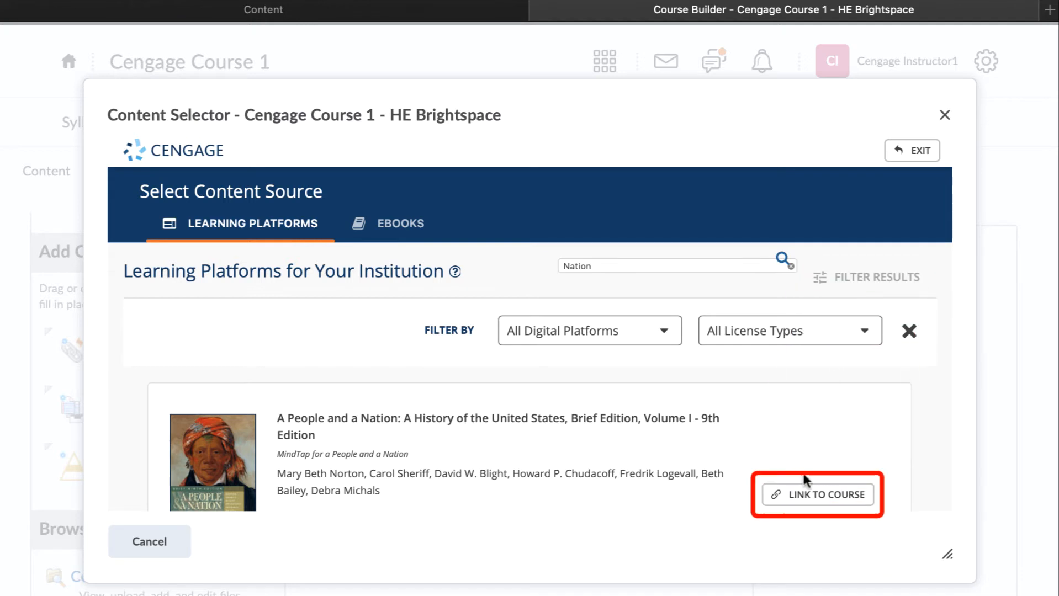
# - Link A People and a Nation, preview both copy options, and settle on creating a new MindTap course
pyautogui.click(817, 495)
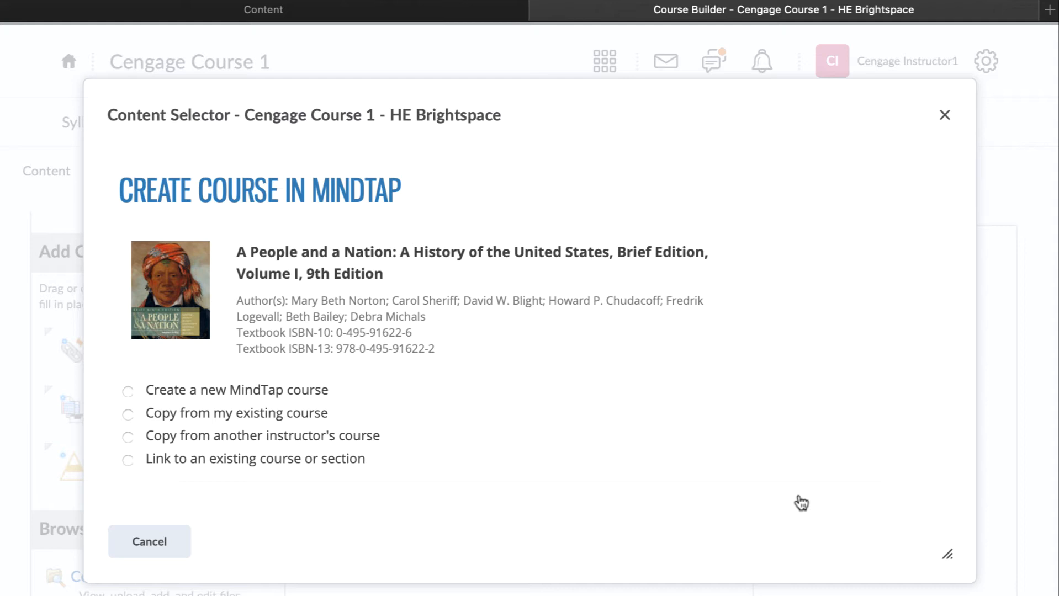
pyautogui.moveTo(800, 505)
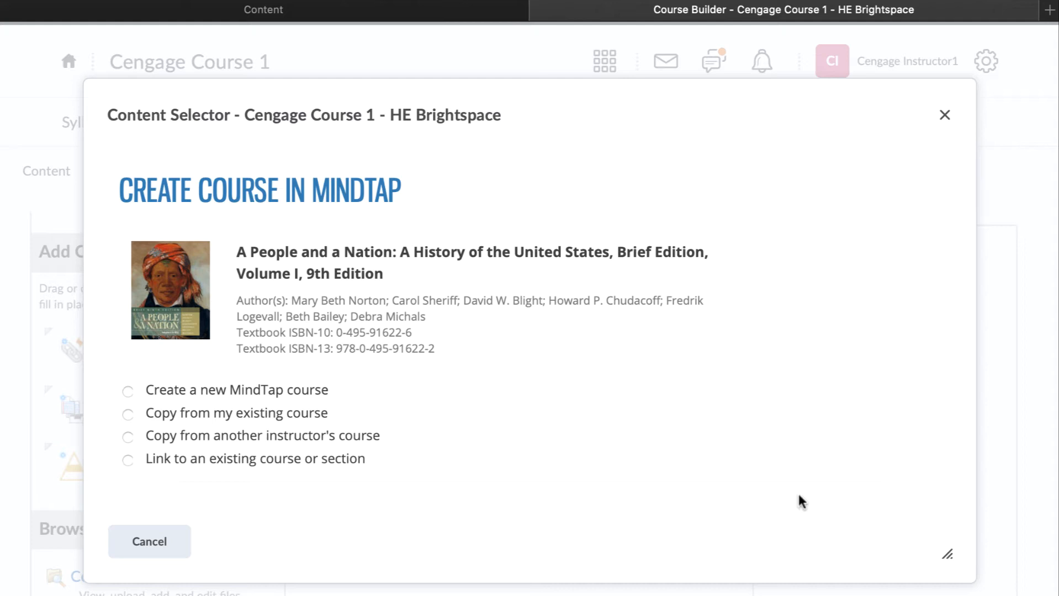
pyautogui.click(128, 390)
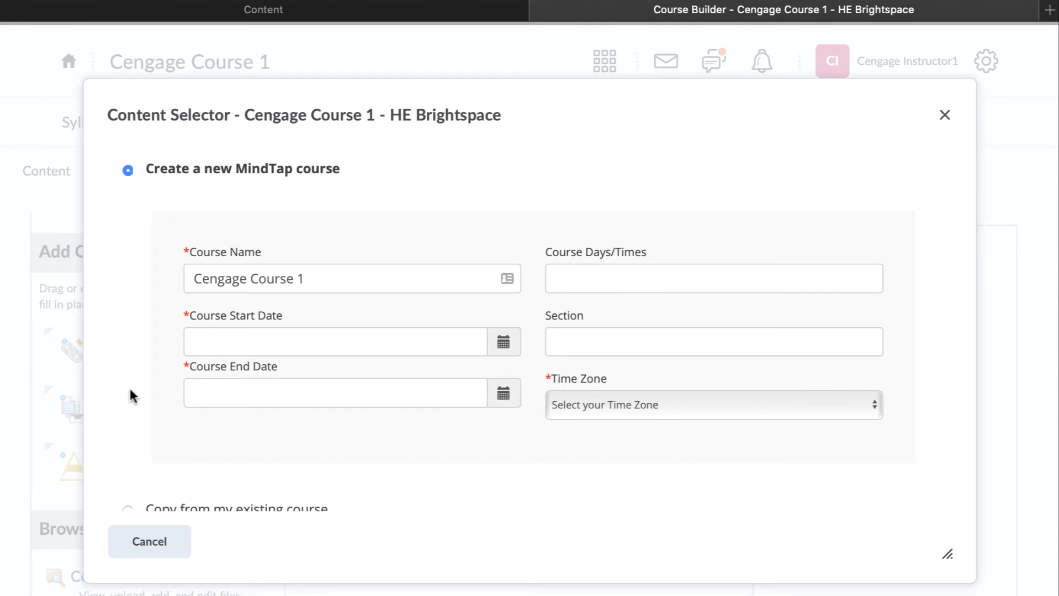
pyautogui.scroll(-3)
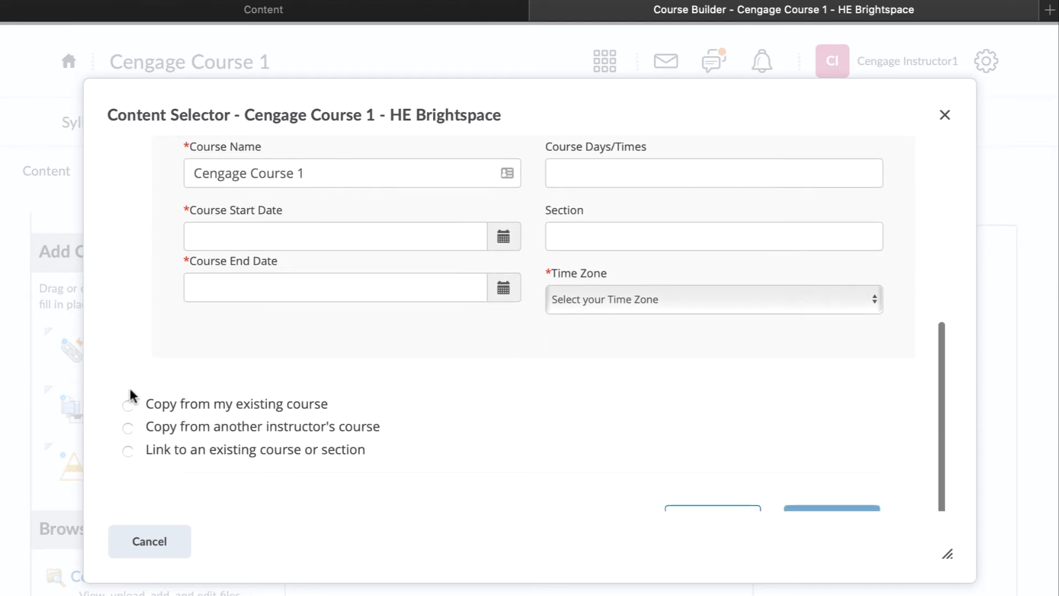
pyautogui.click(127, 404)
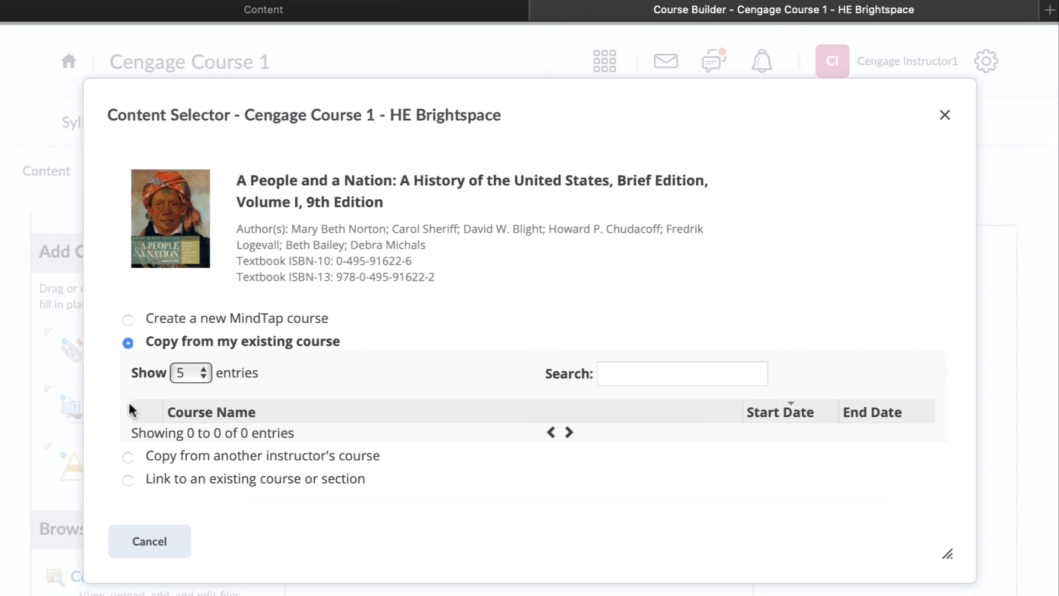
pyautogui.click(128, 456)
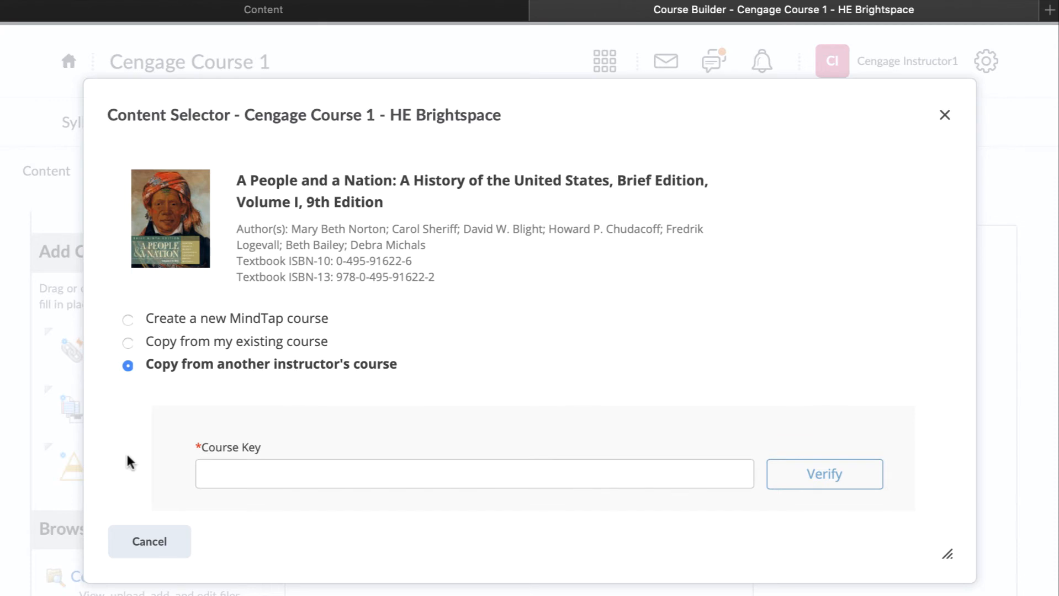
pyautogui.click(128, 319)
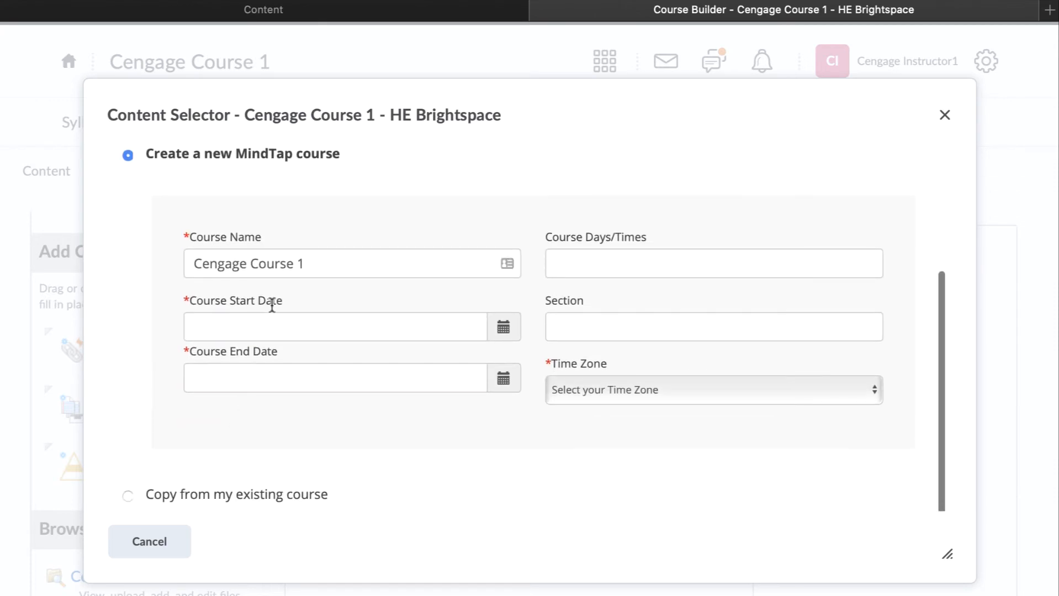
# - Name the course 'D2L Training Fall 2020 001' running 07/27/2020 to 10/30/2020
pyautogui.write('D')
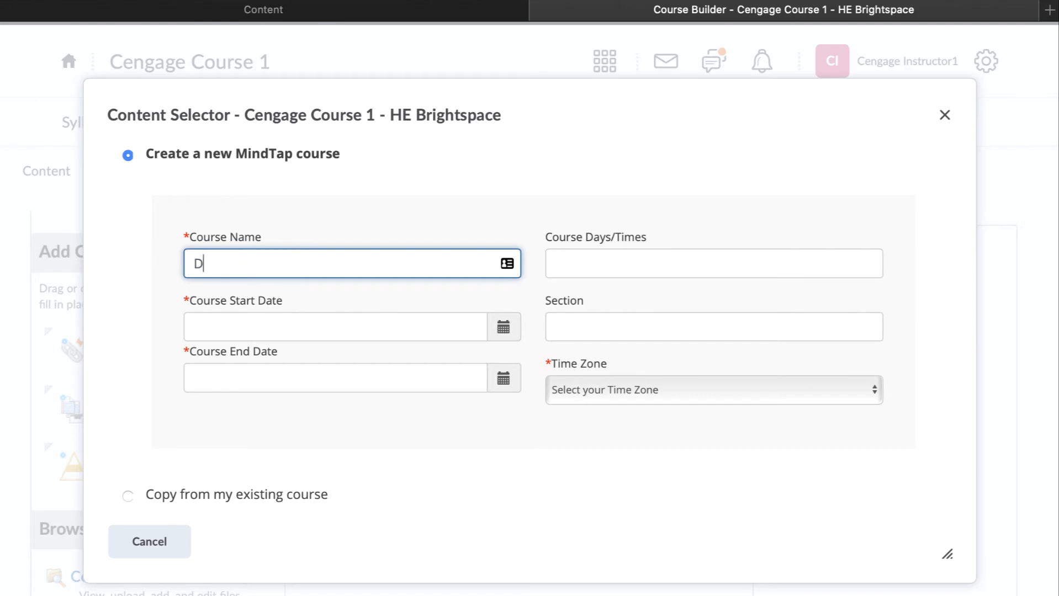
pyautogui.write('2L Trainin')
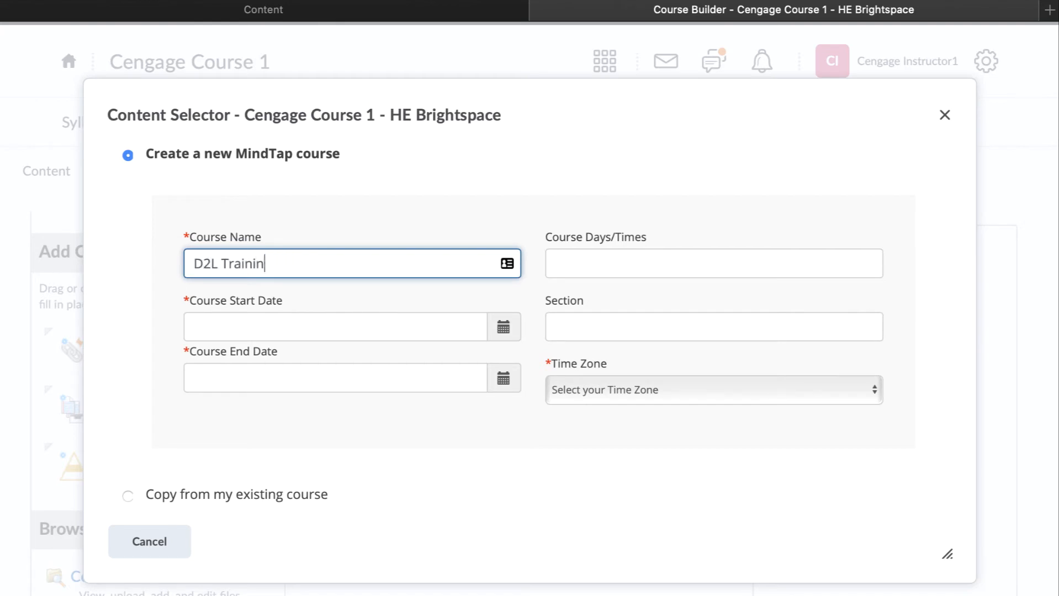
pyautogui.write('g Fall 2020')
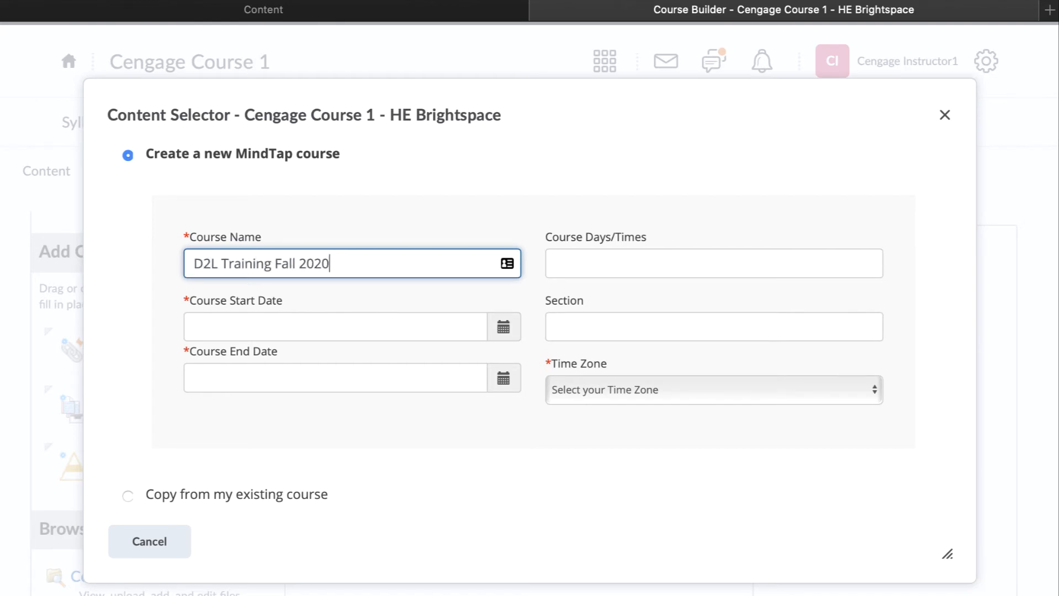
pyautogui.write('001')
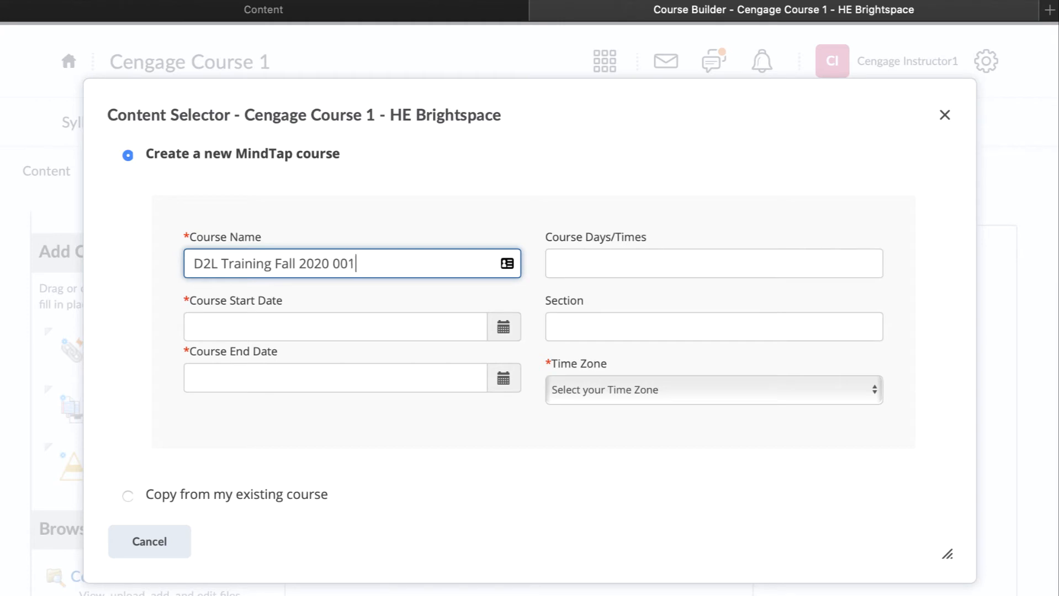
pyautogui.click(333, 326)
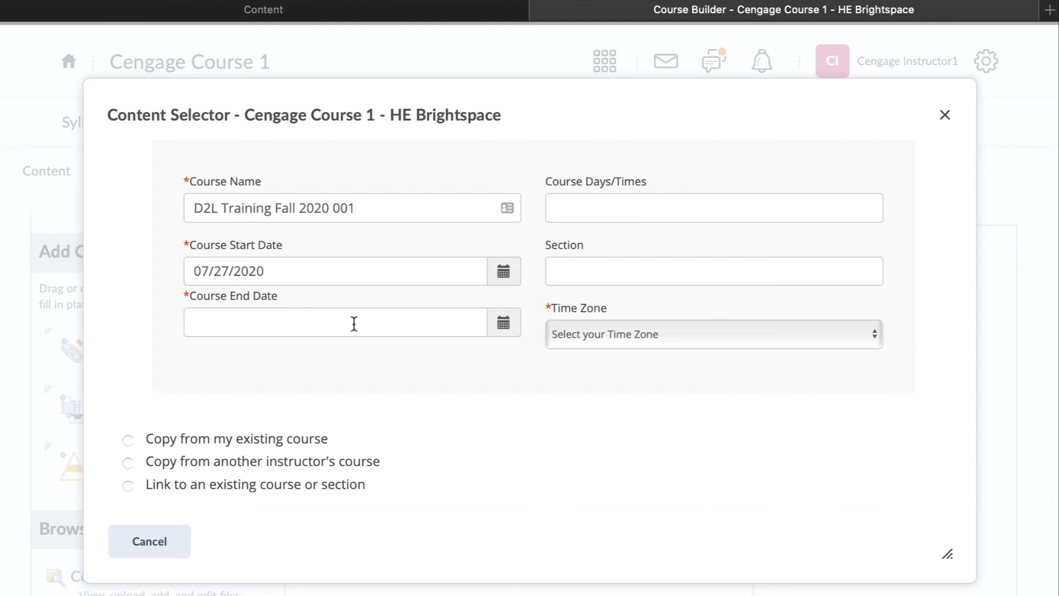
pyautogui.click(335, 322)
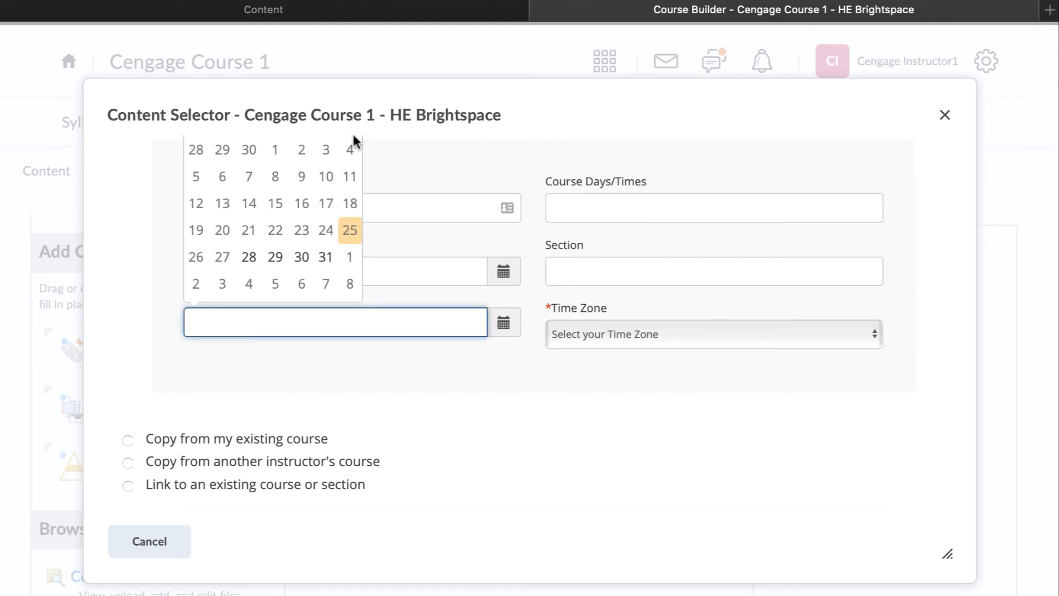
pyautogui.click(350, 152)
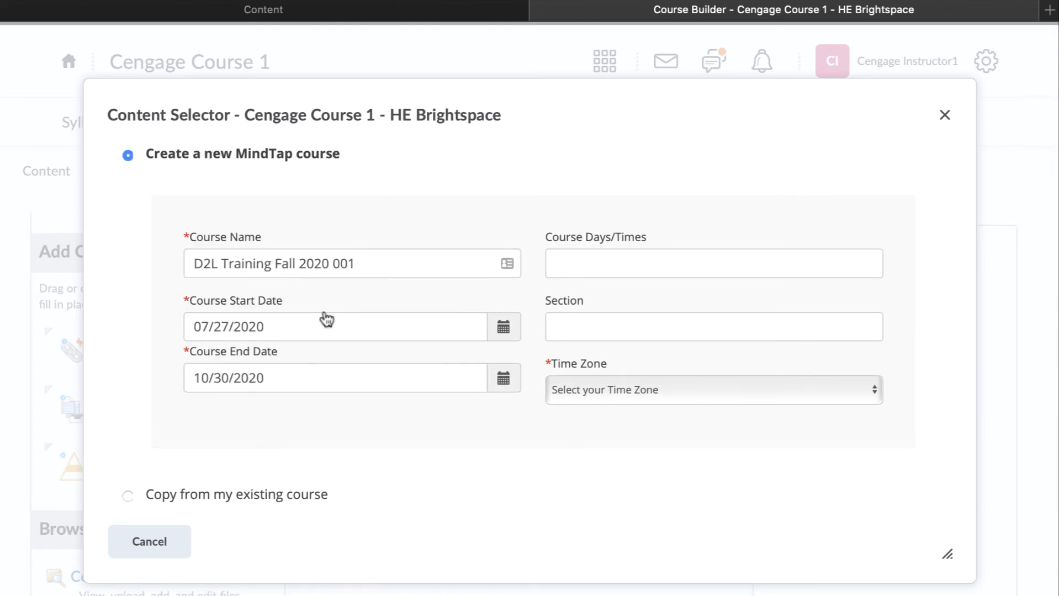
pyautogui.moveTo(541, 369)
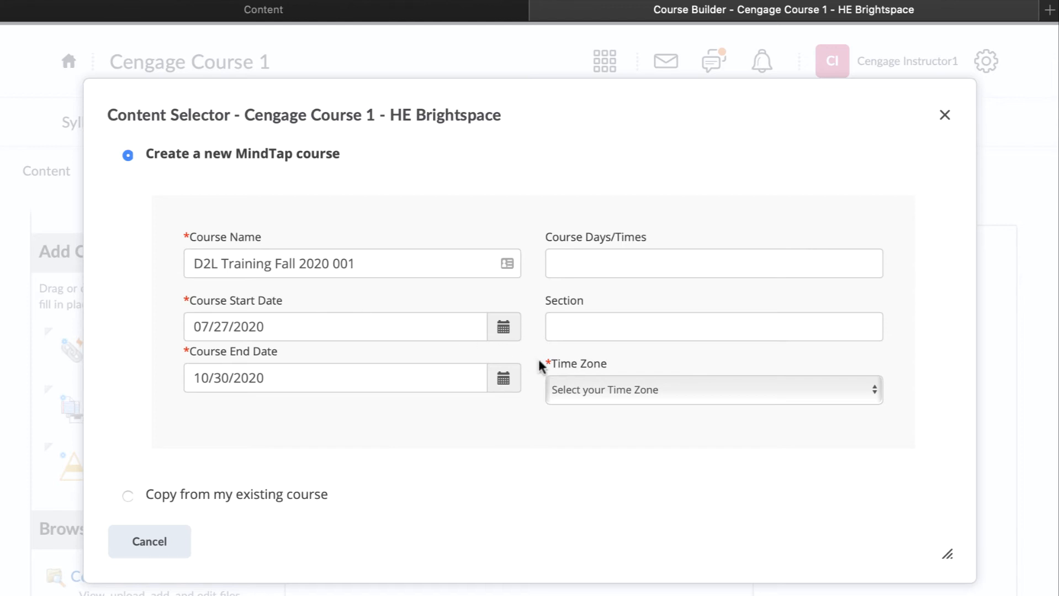
# - Set the time zone to Eastern Time and continue with the course details
pyautogui.click(713, 389)
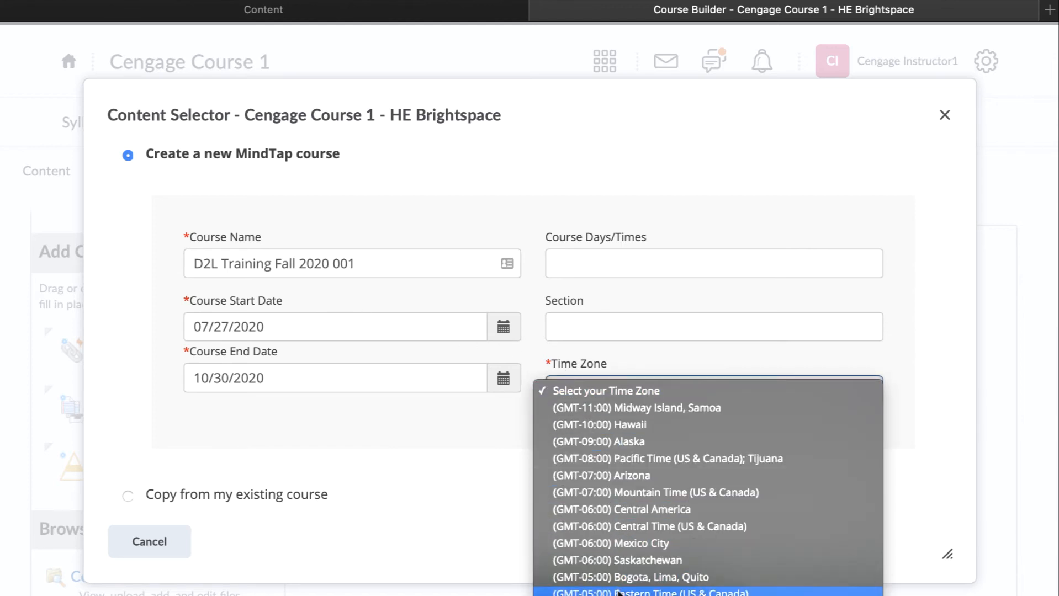
pyautogui.click(658, 591)
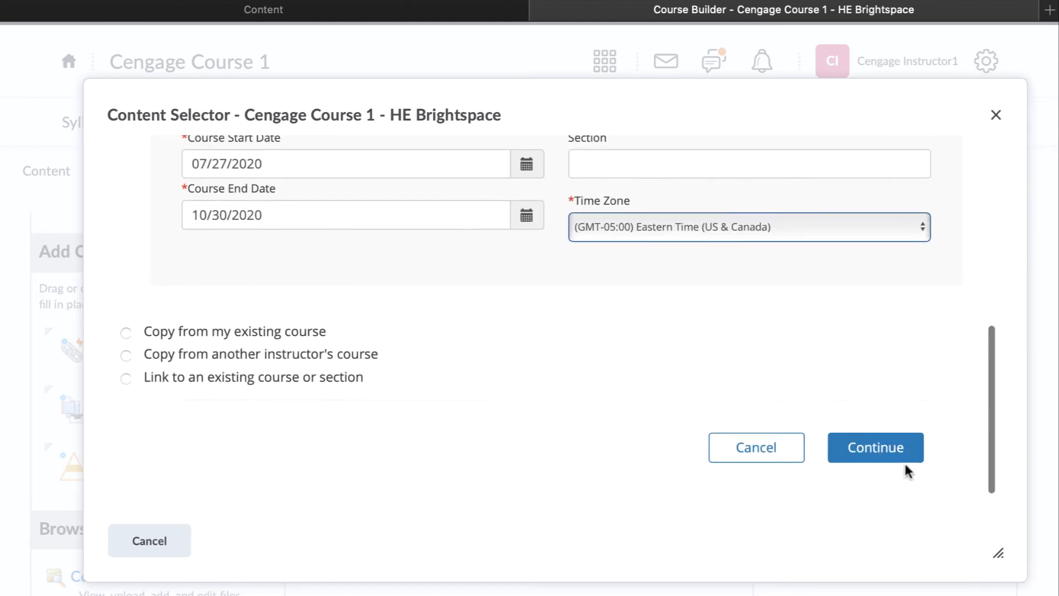
pyautogui.click(875, 448)
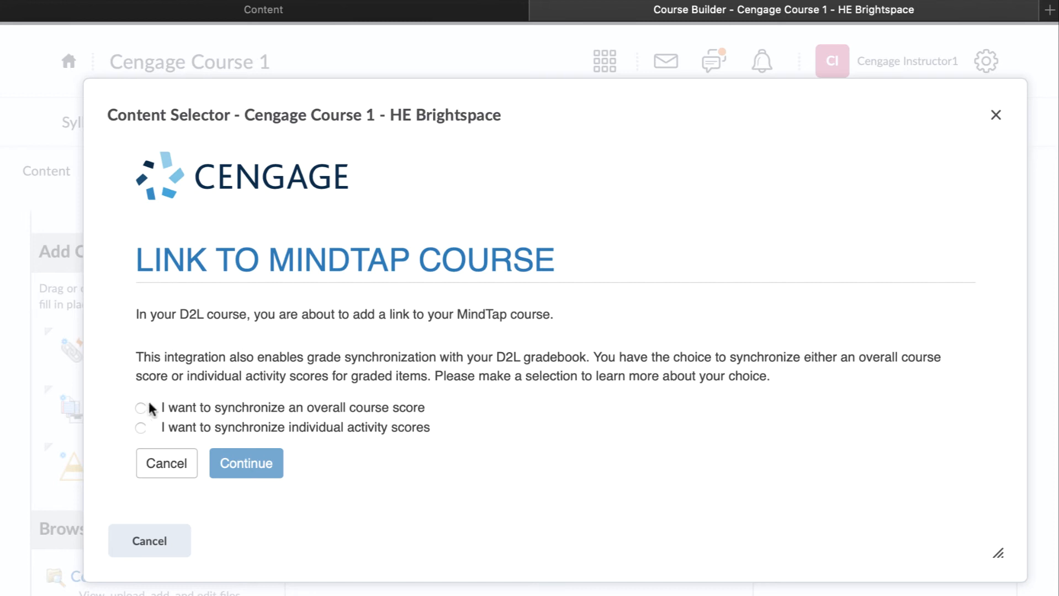
# - Choose synchronizing individual activity scores over an overall score and continue the link
pyautogui.click(140, 408)
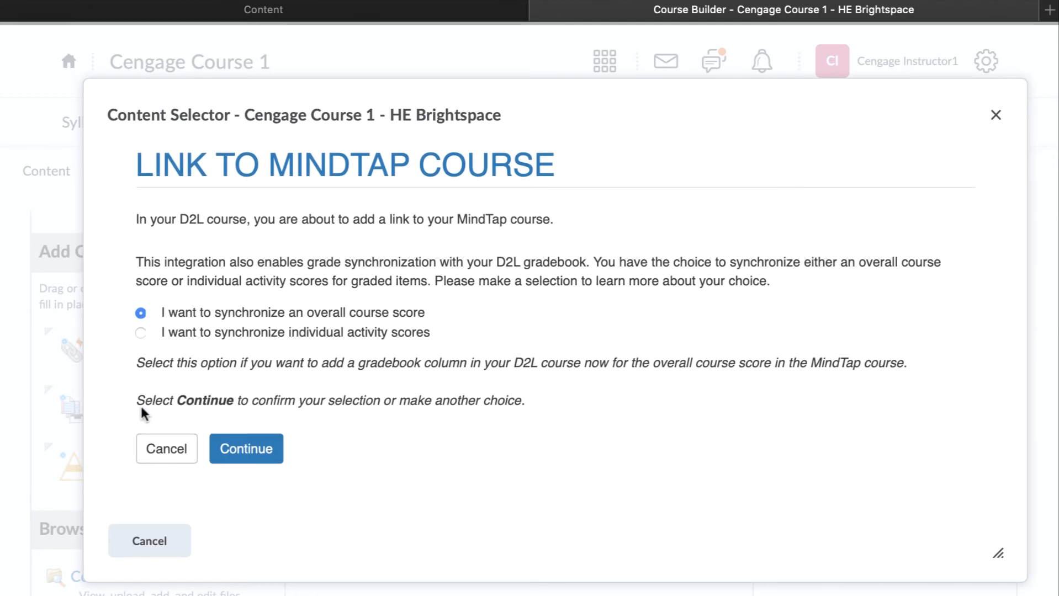
pyautogui.moveTo(142, 356)
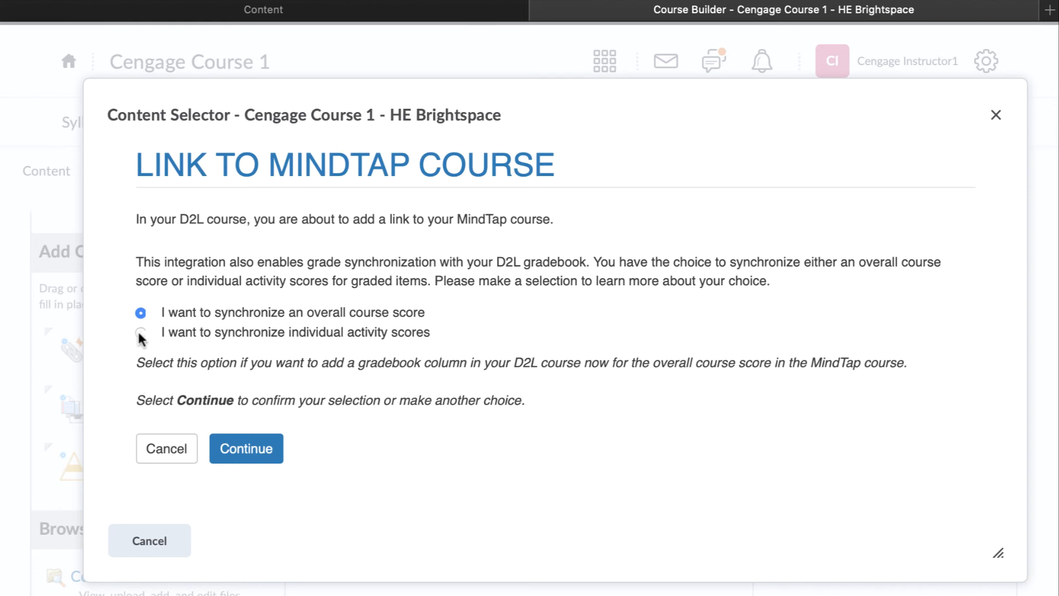
pyautogui.click(141, 331)
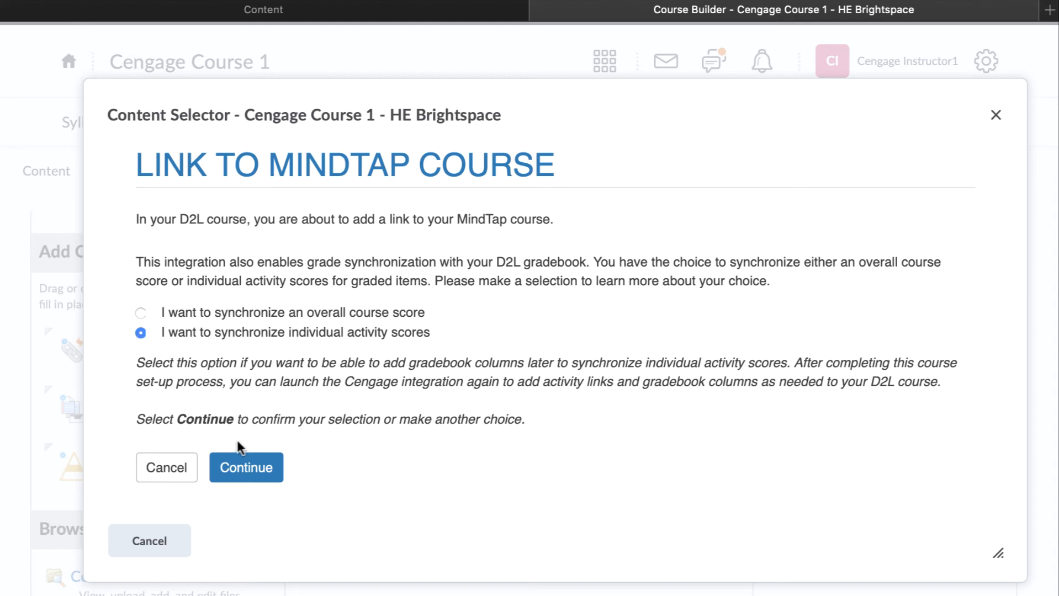
pyautogui.click(245, 467)
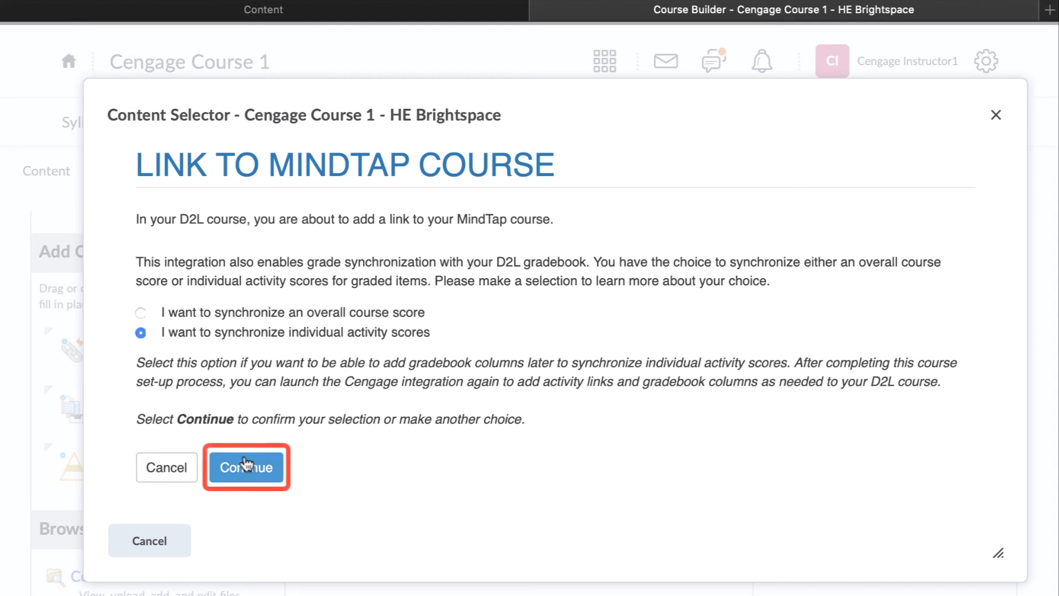
pyautogui.click(245, 467)
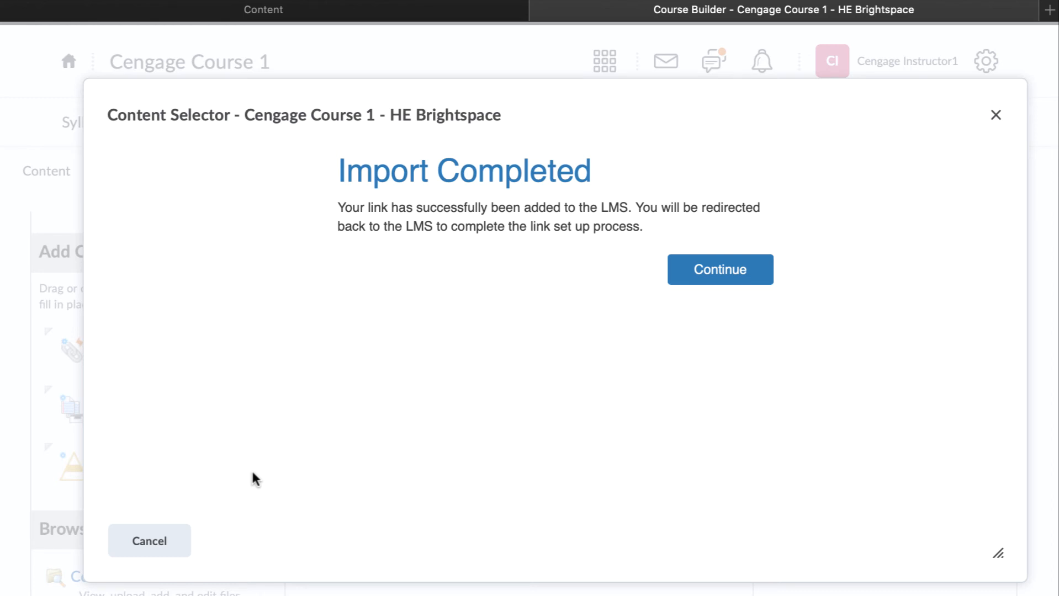
# - Finish the import, confirm the D2L Training Fall 2020 001 link in the module, and go to Content
pyautogui.click(720, 269)
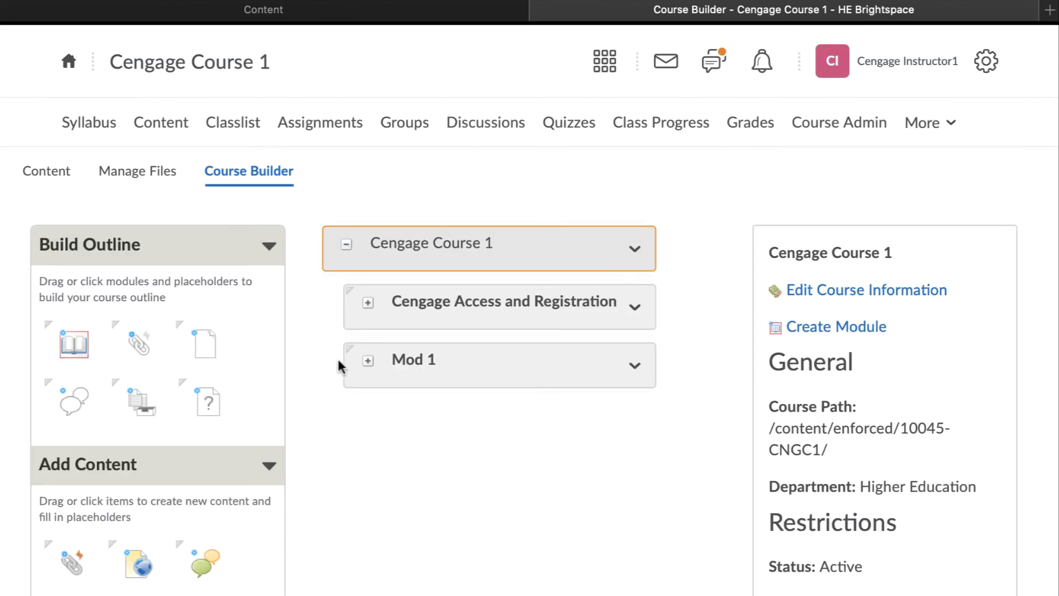
pyautogui.click(367, 301)
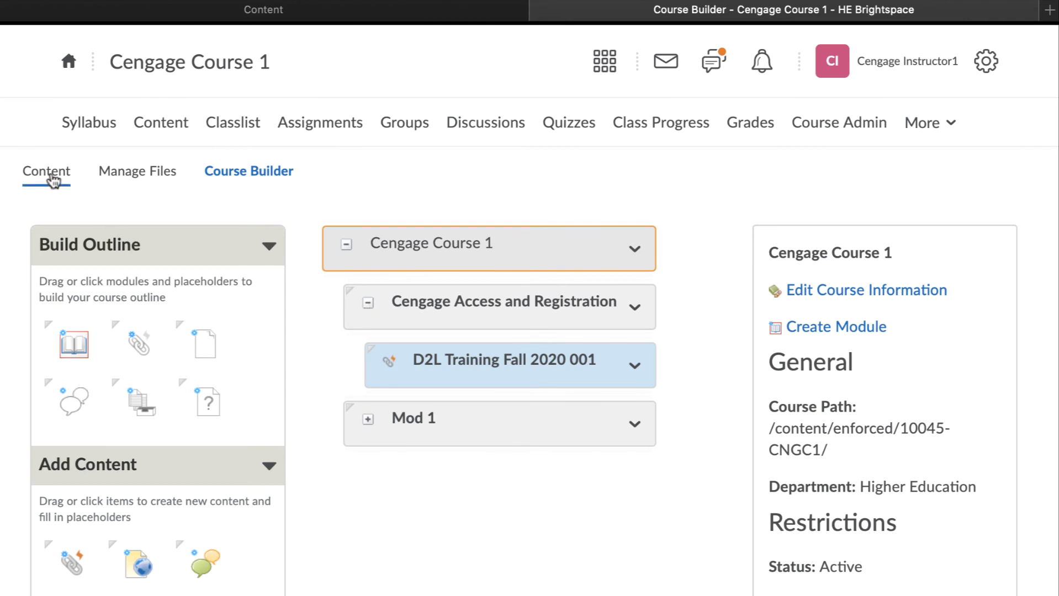
pyautogui.click(88, 122)
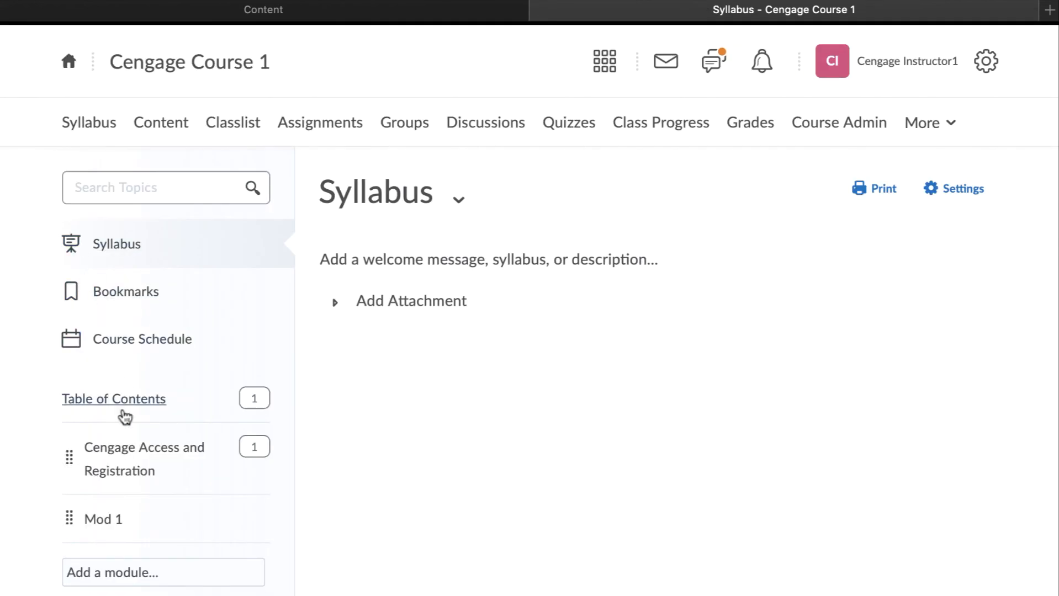
# - Rename the link 'Access and Register for your Cengage Resources Here' and set Open as External Resource
pyautogui.click(144, 448)
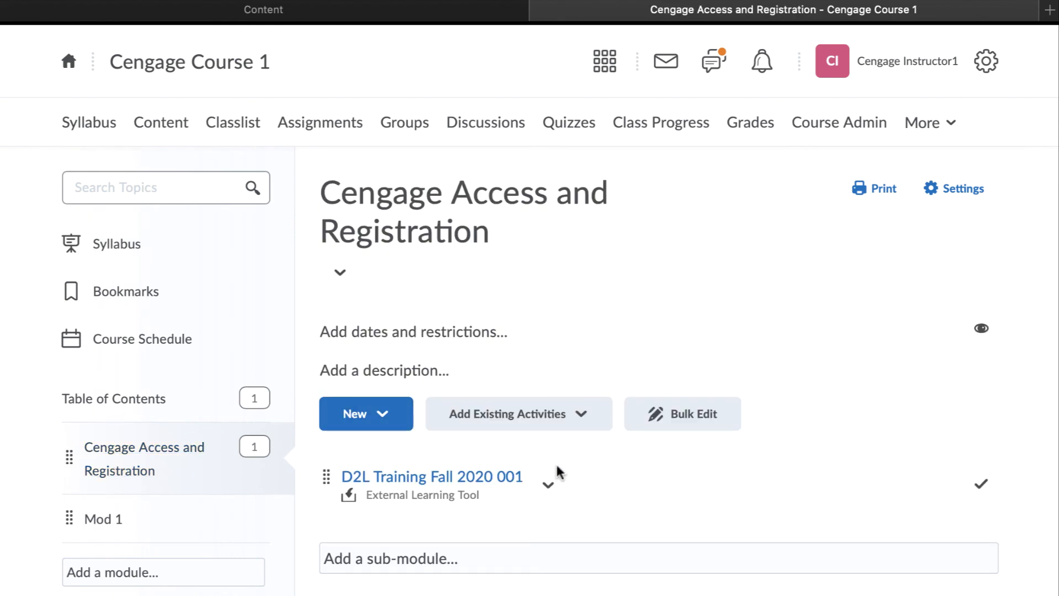
pyautogui.click(548, 485)
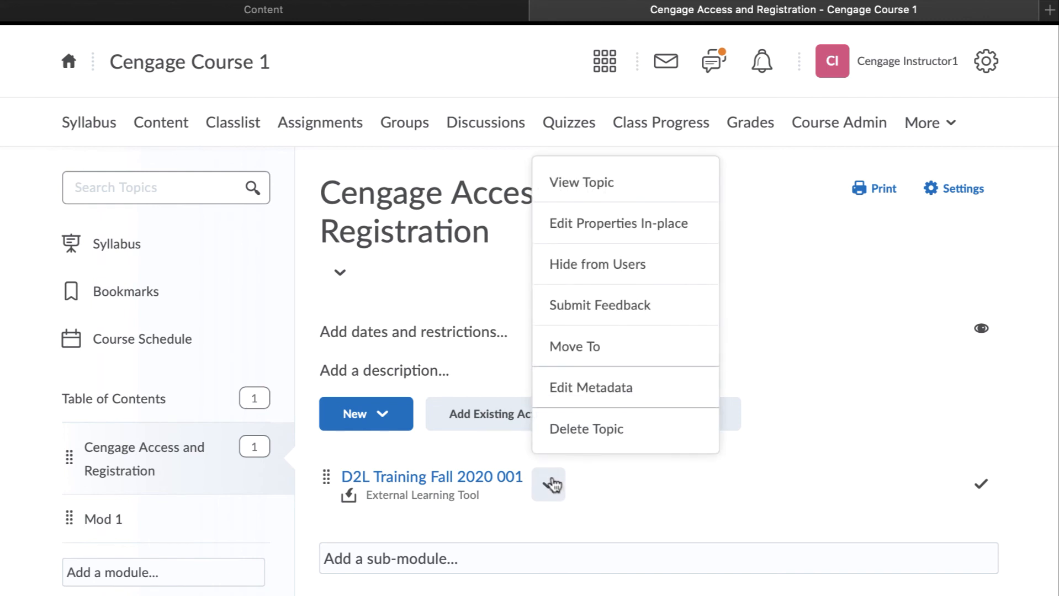
pyautogui.moveTo(591, 282)
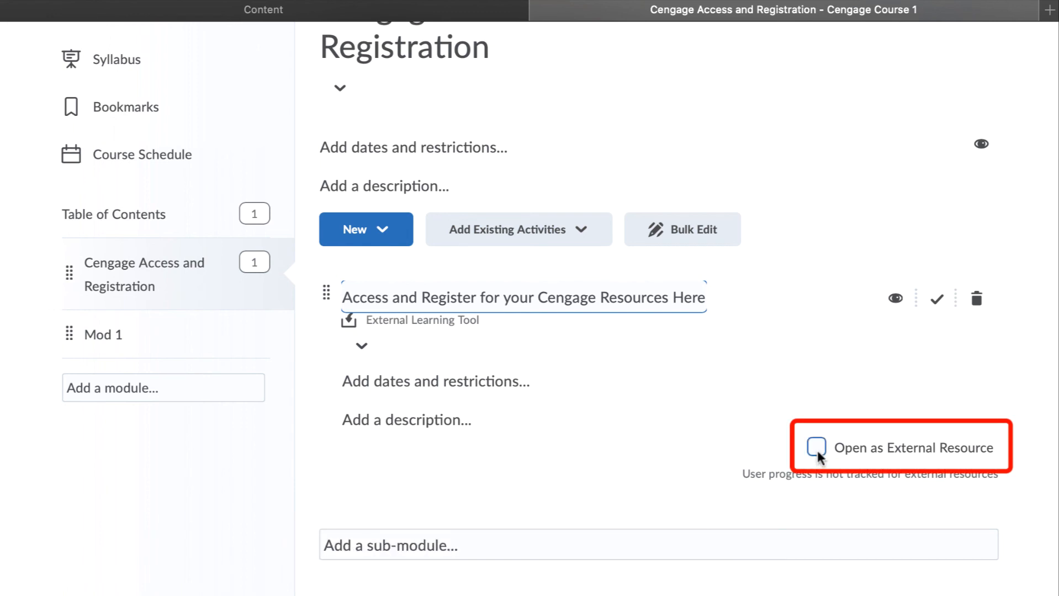
pyautogui.click(817, 448)
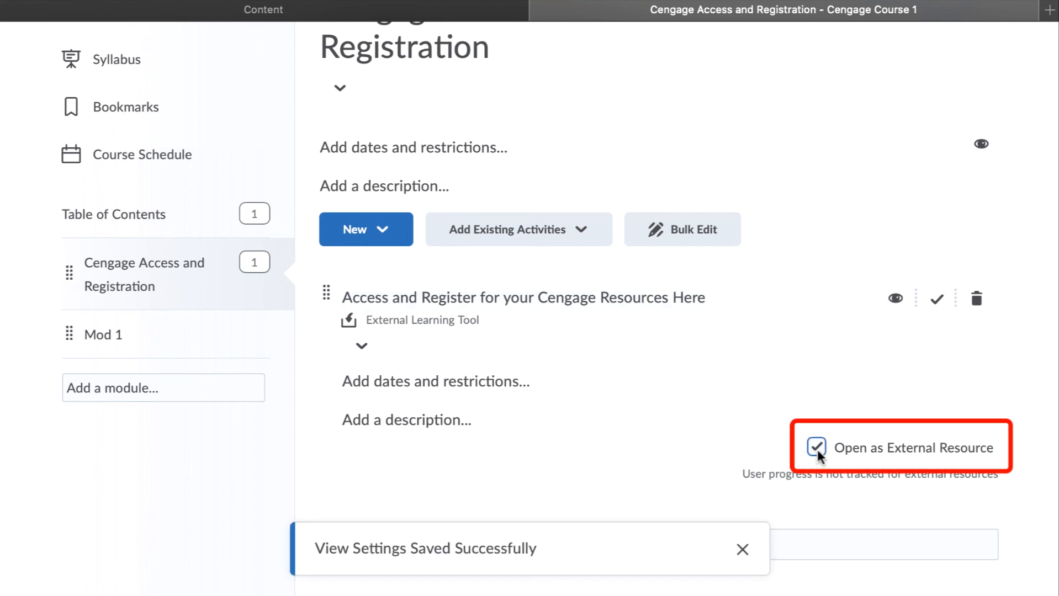